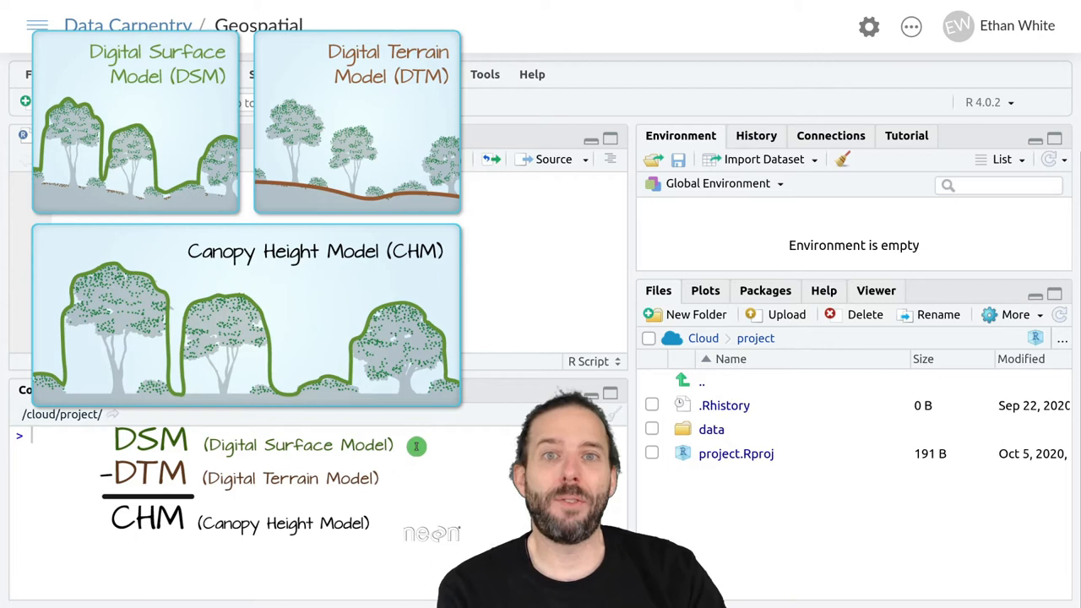
mouse_move(412, 459)
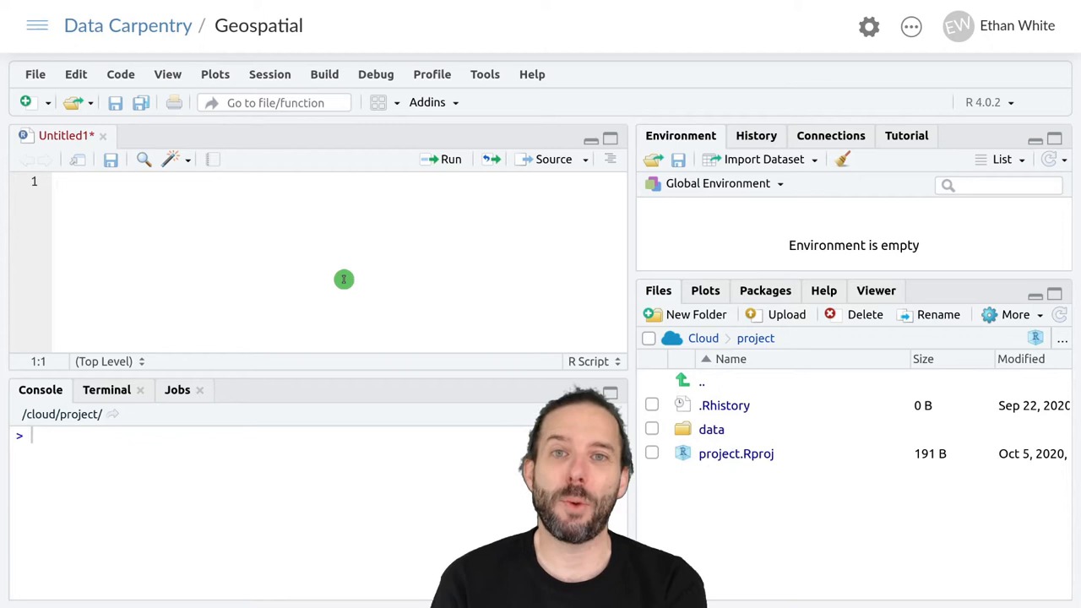
Write library(stars) and dtm_harv <- read_stars("data/HARV/HARV_dtmCrop.tif") in the script.
text(library(stars)
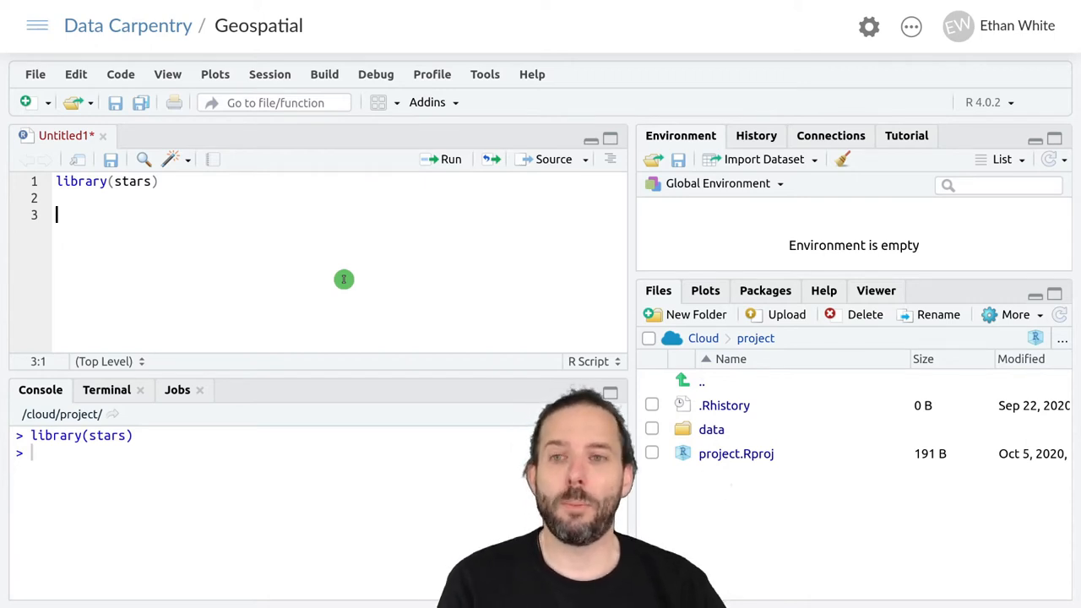
text(dtm)
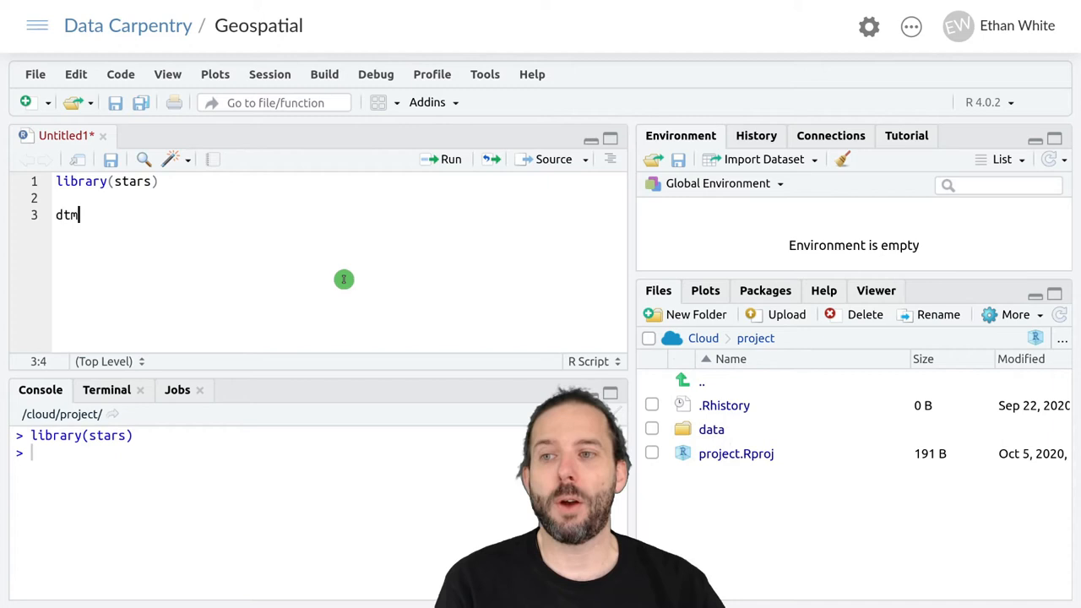
text(_)
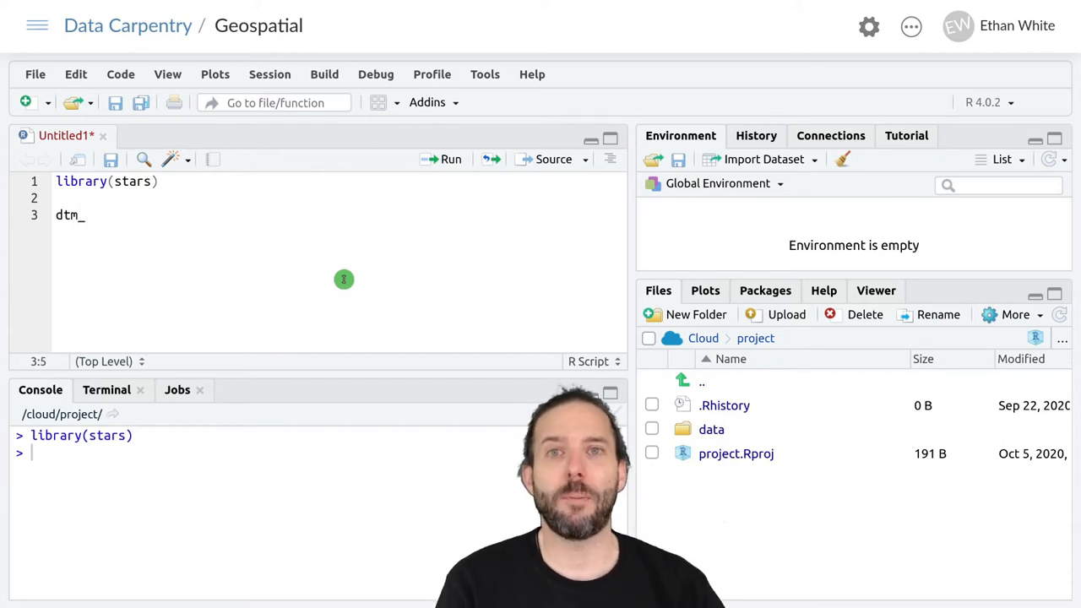
text(harv <-)
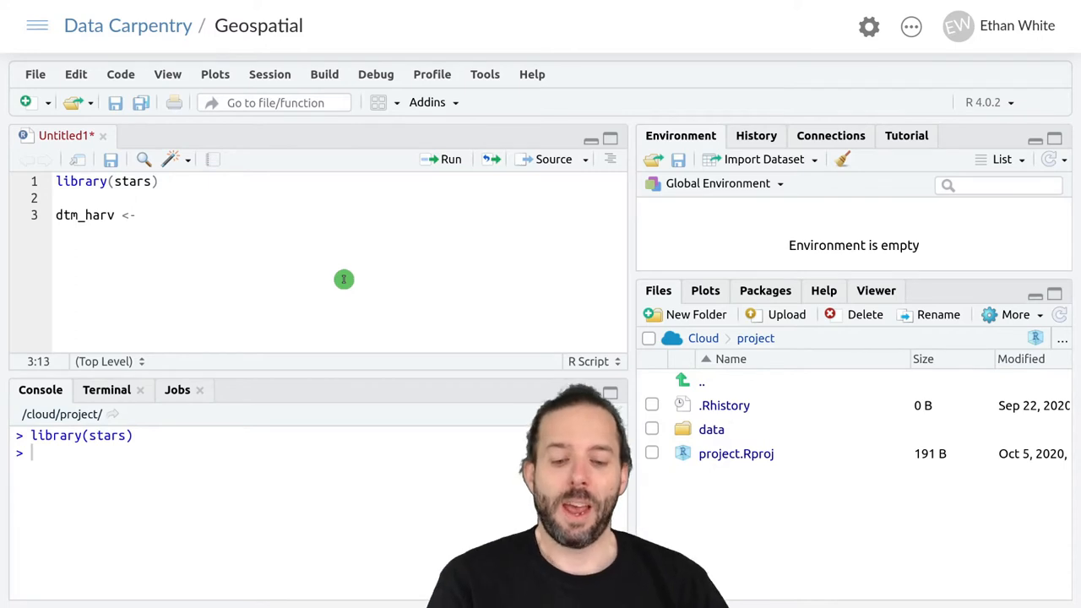
text(read_s)
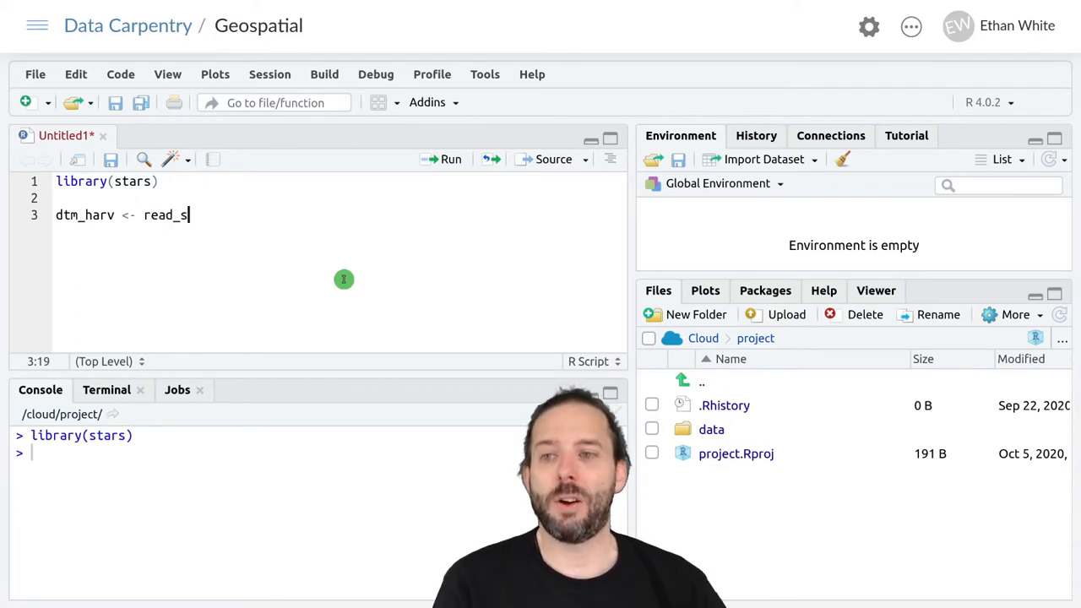
text(tars())
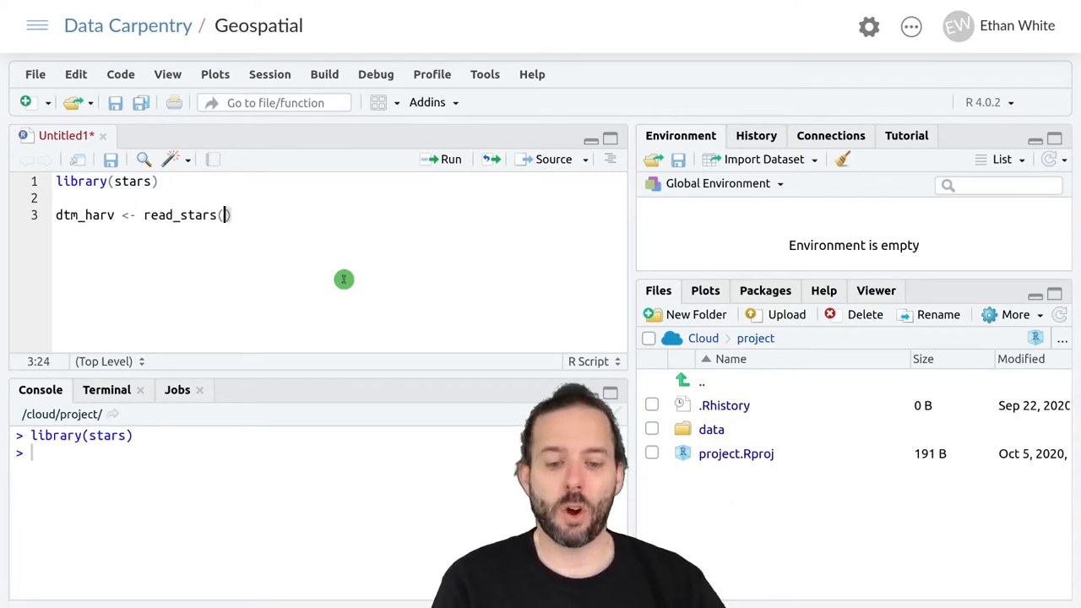
text("")
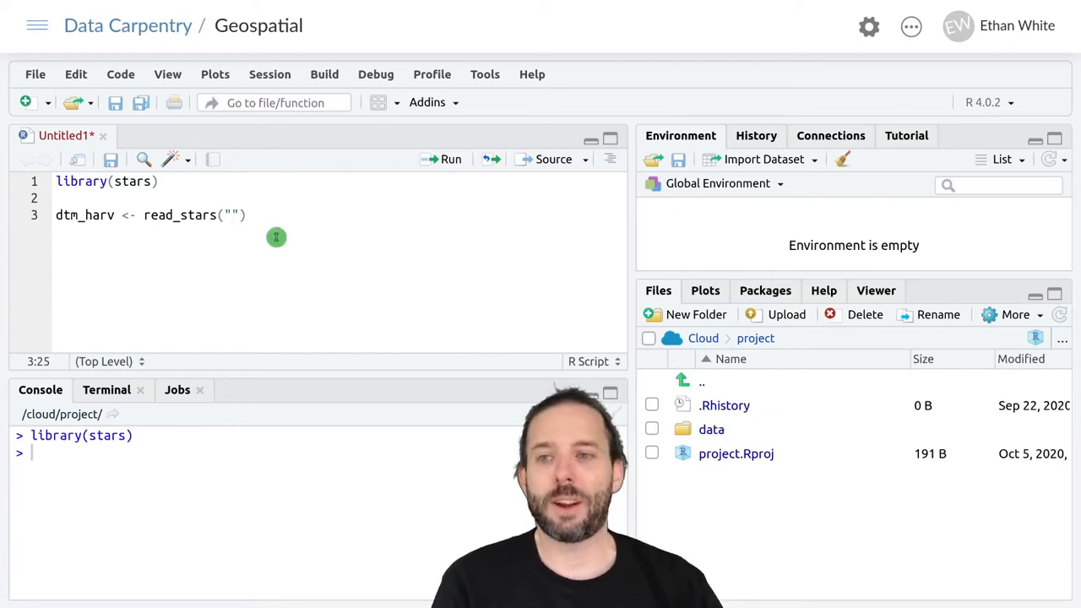
text(data/)
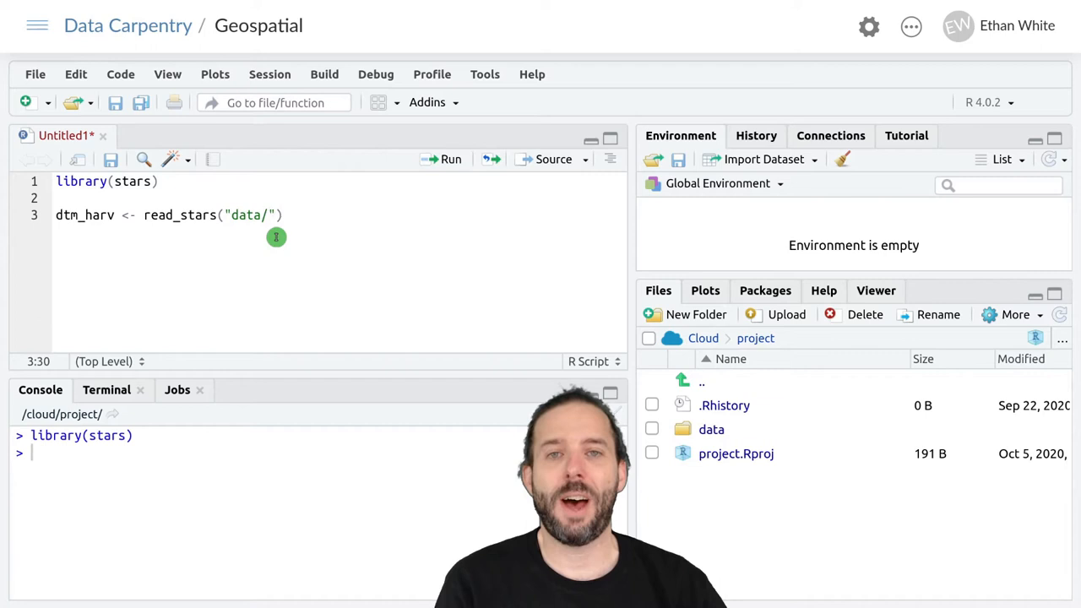
text(HARV/)
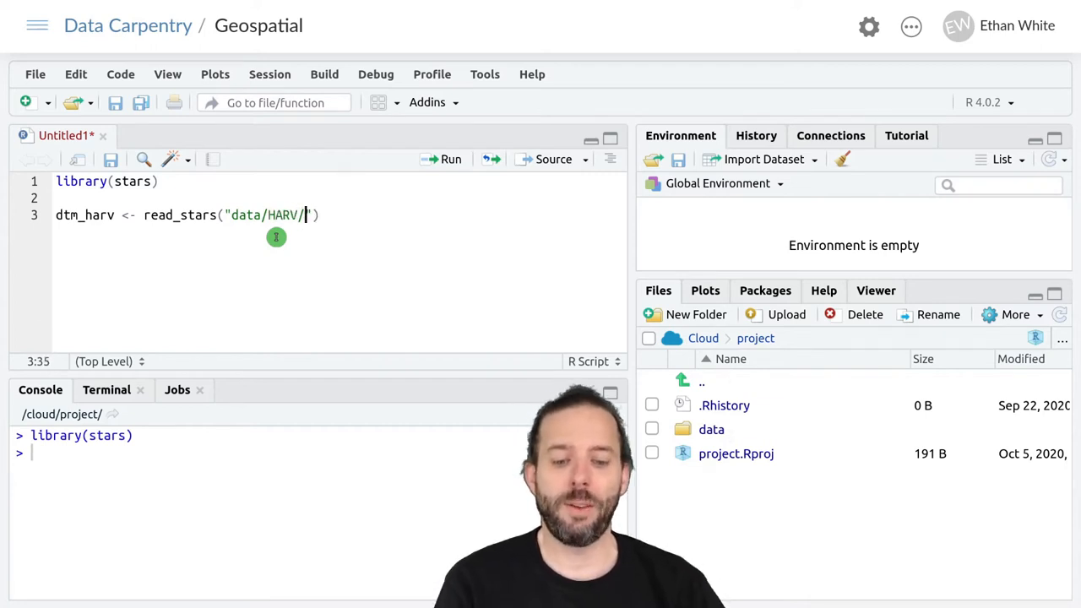
text(HARV)
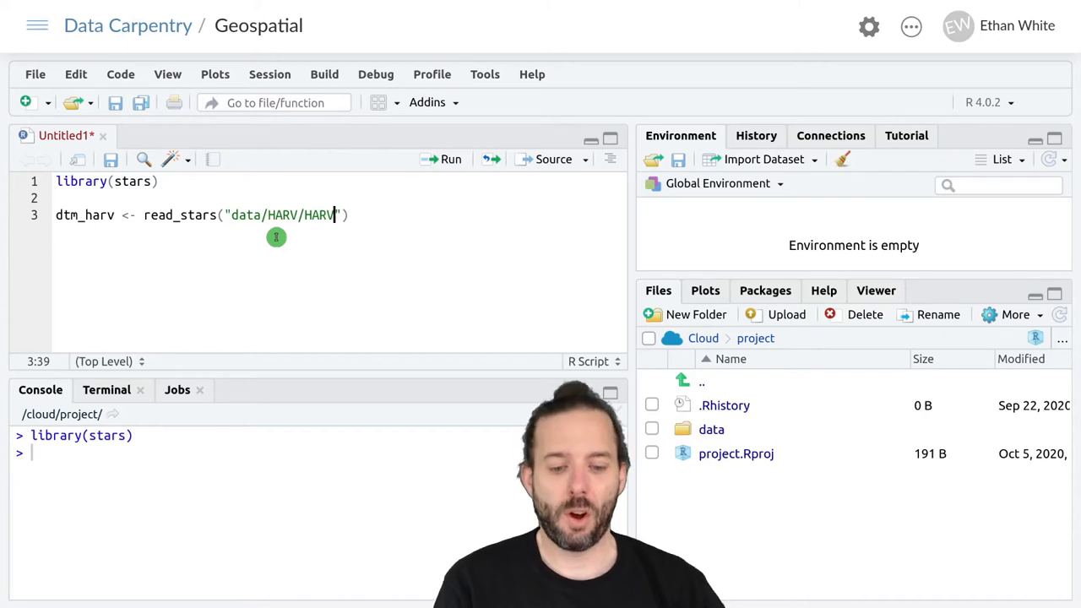
text(_dtmCR)
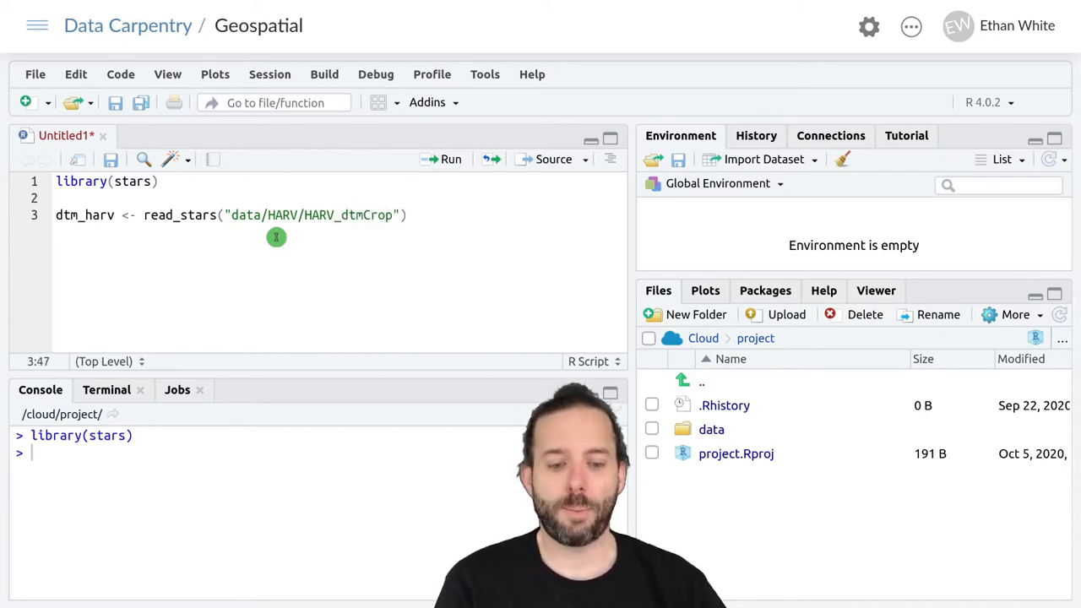
text(.tif)
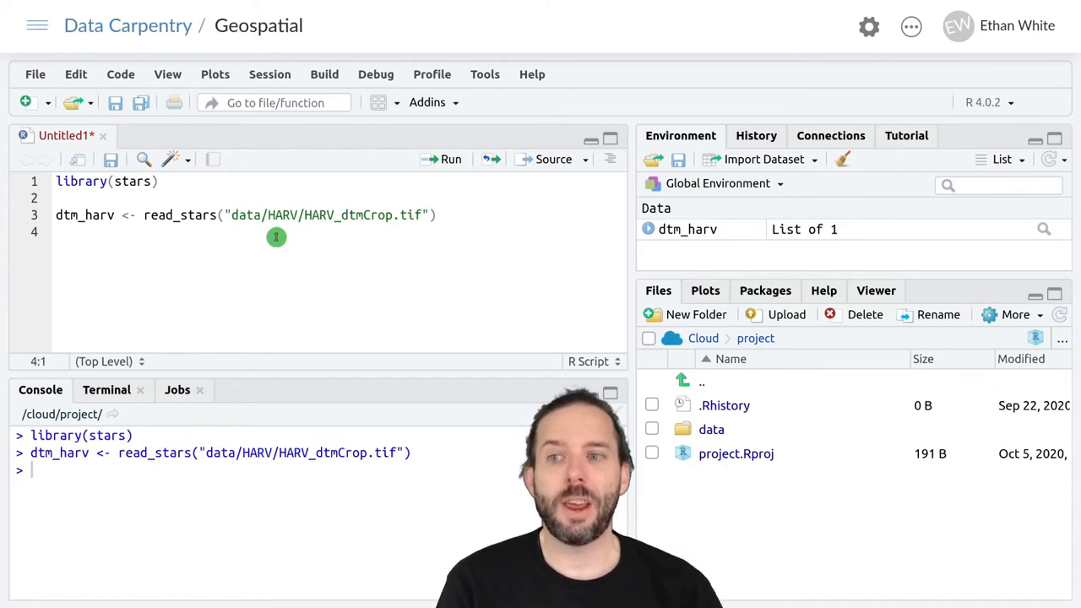
Add the line dsm_harv <- read_stars("data/HARV/HARV_dsmCrop.tif") below the DTM line.
text(ds)
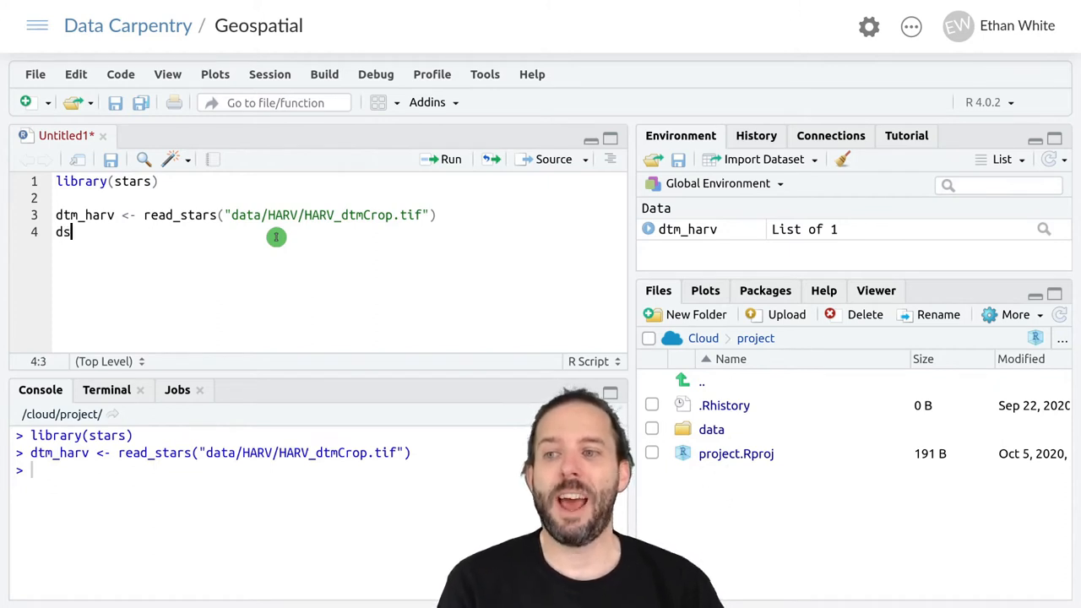
text(m_)
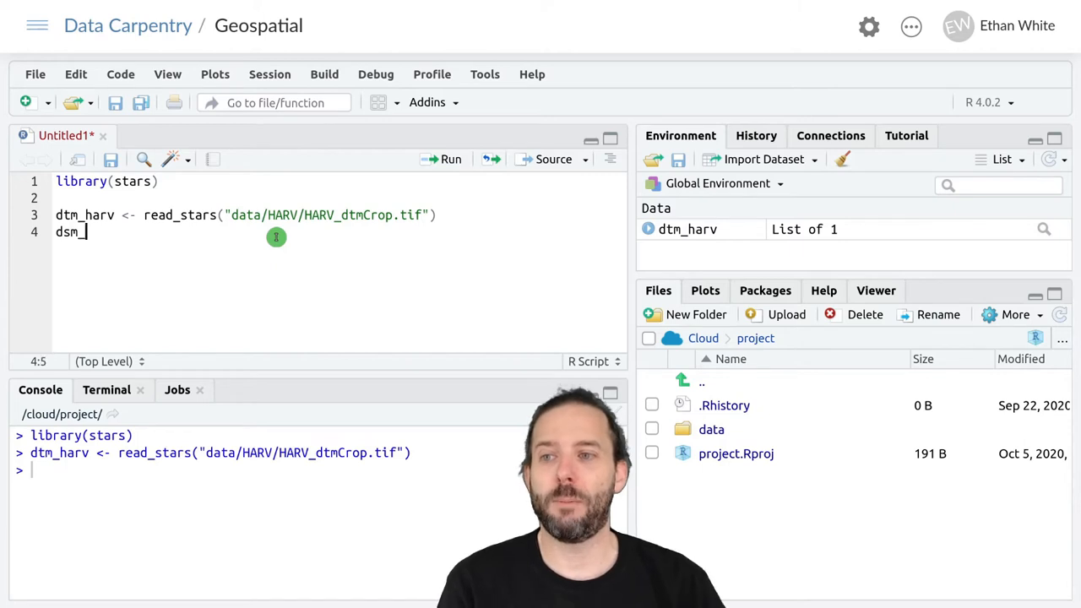
text(harv <-)
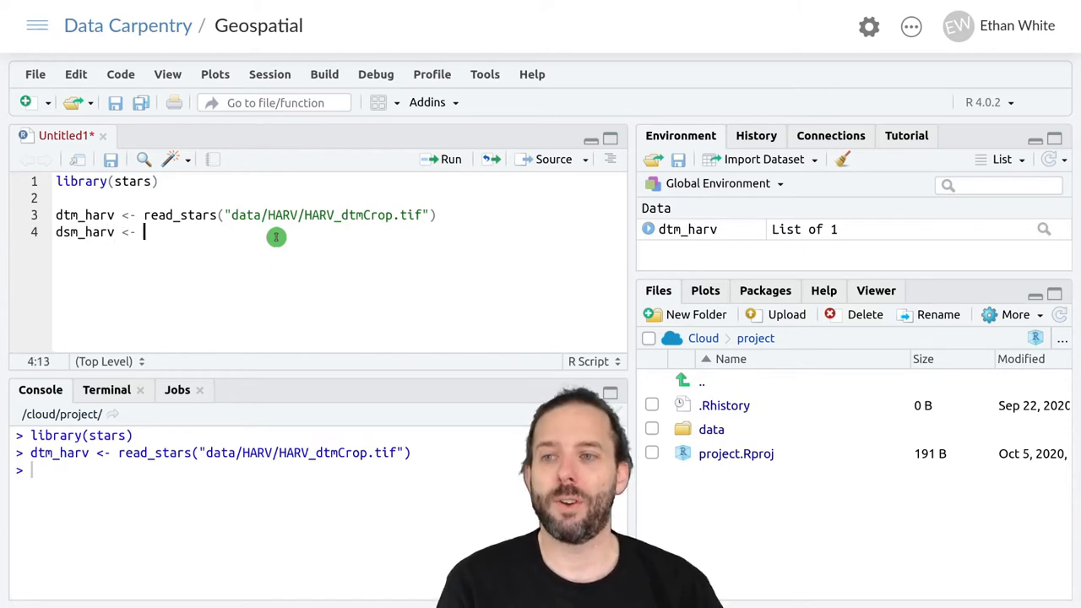
text(read_stars)
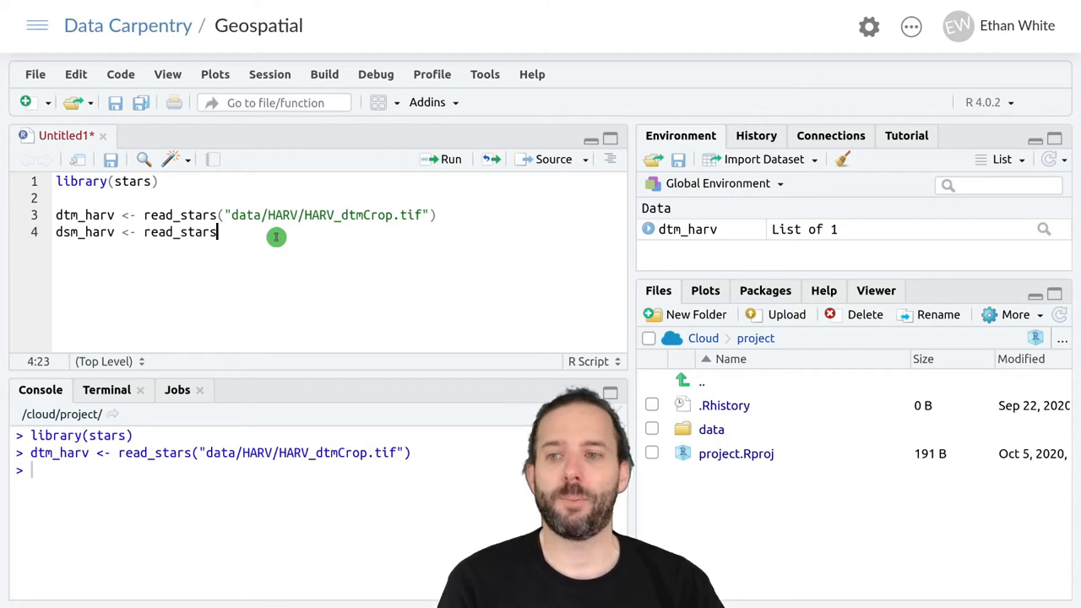
text((")
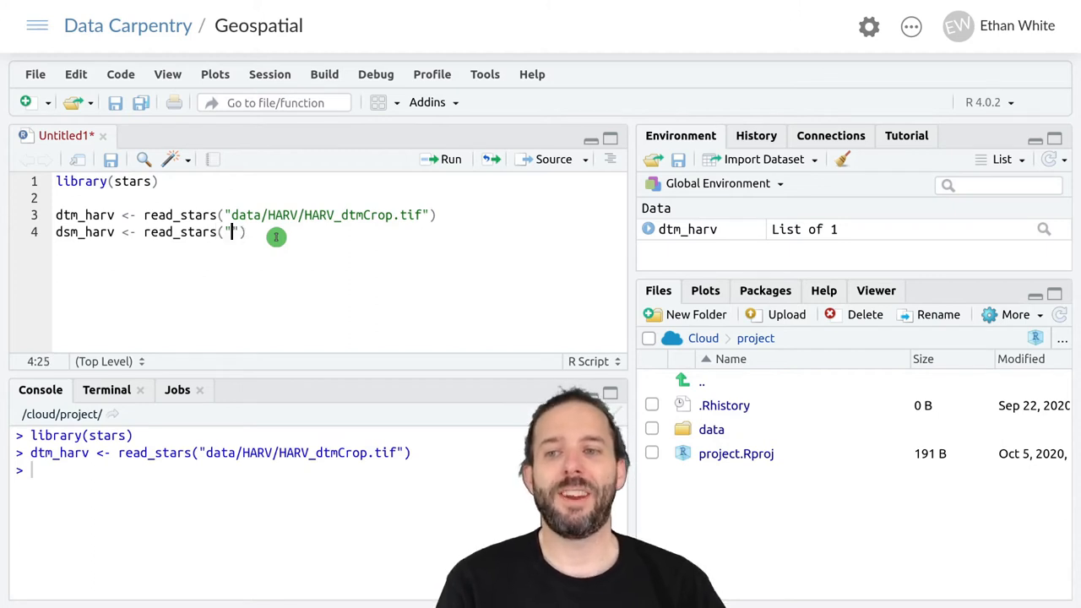
text(data/H)
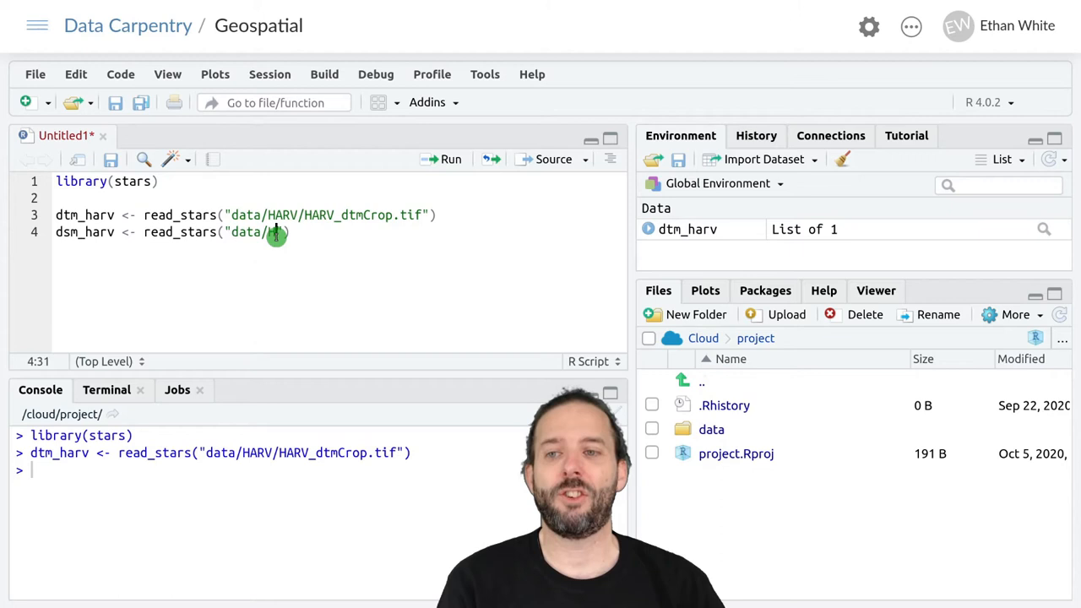
text(HARV)
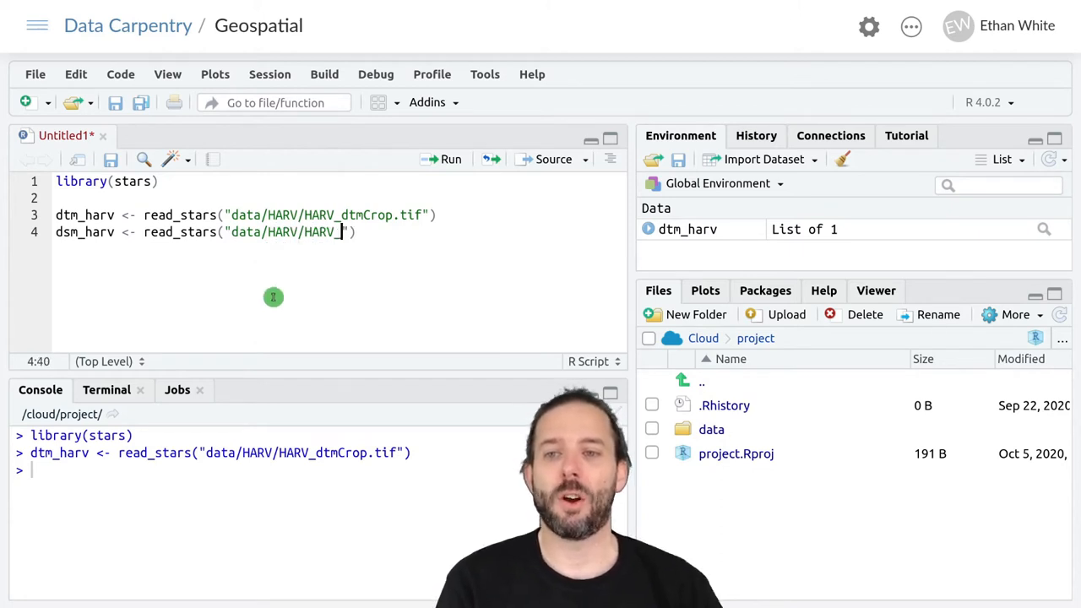
text(_ds)
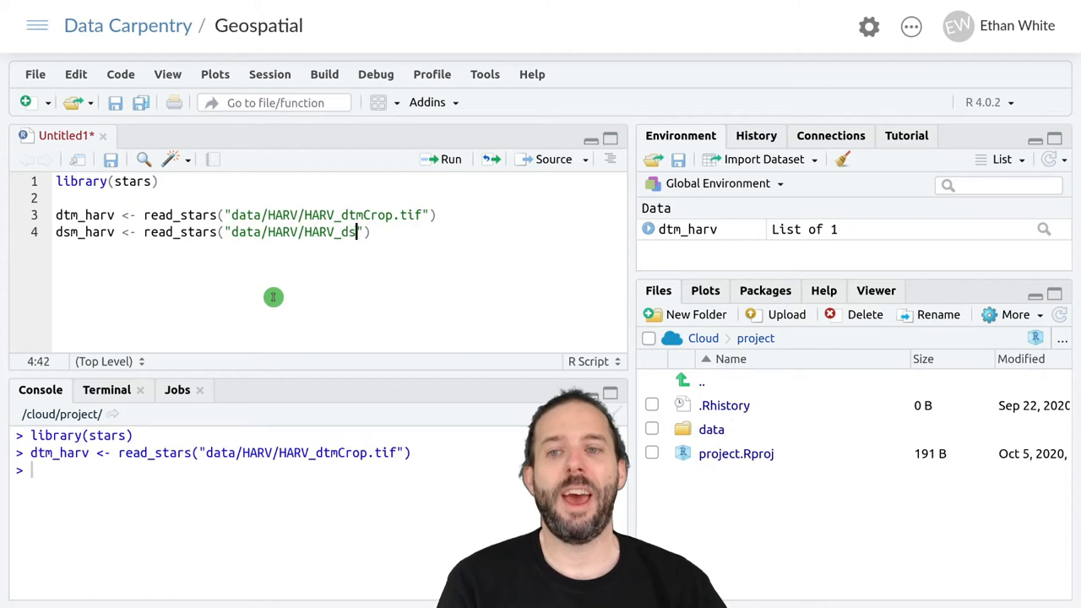
text(Crop)
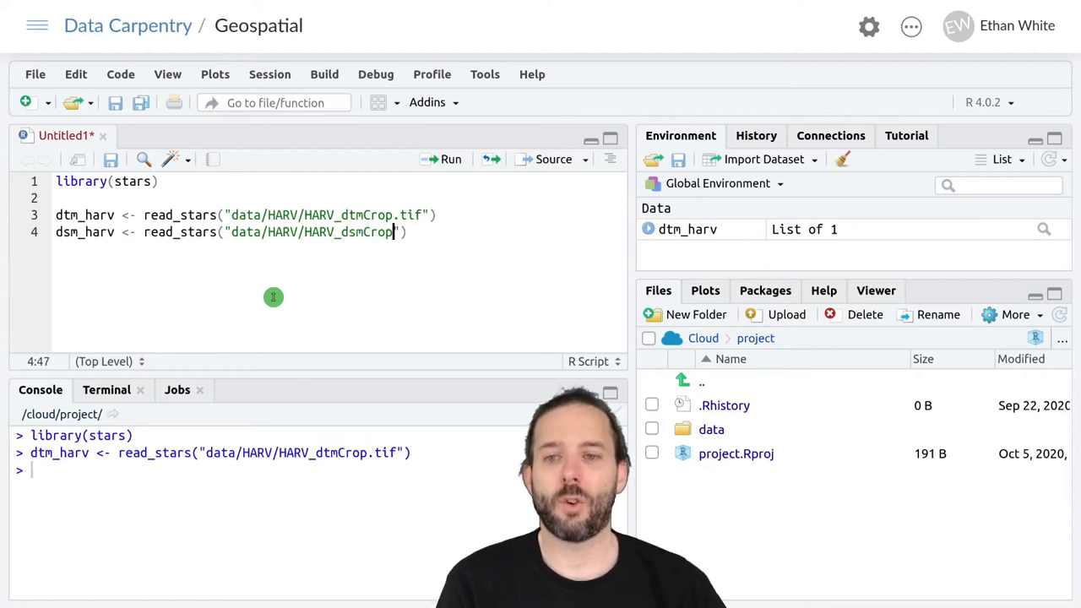
text(.tif"))
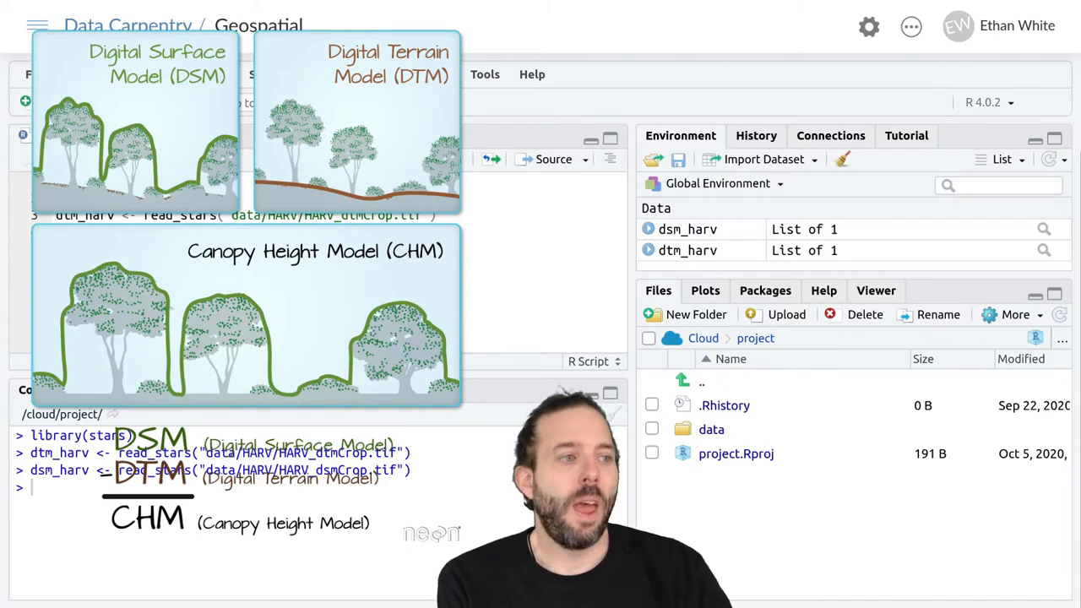
mouse_move(997, 281)
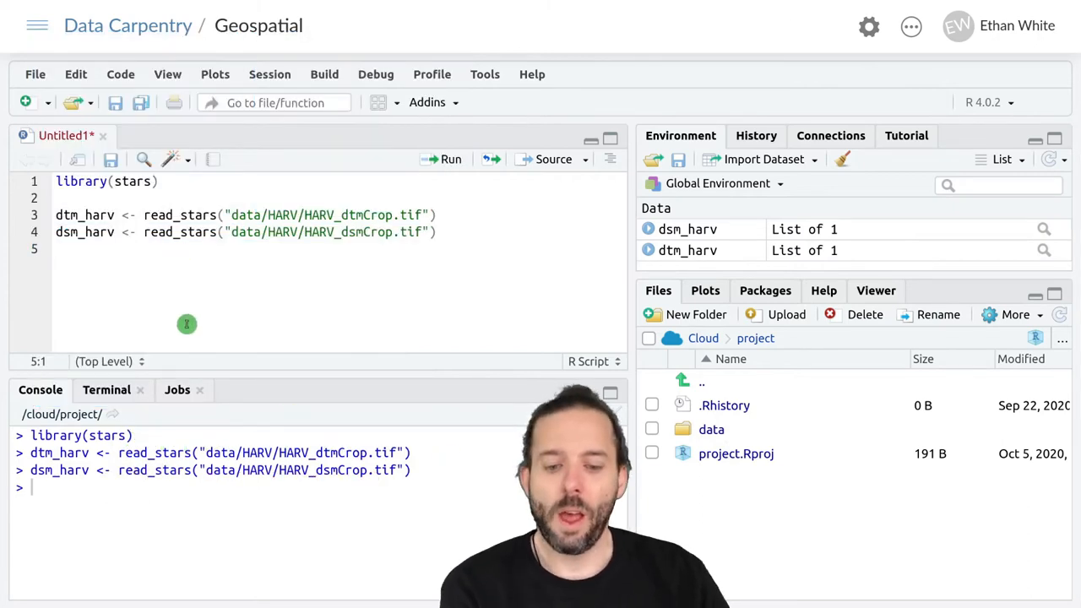
Start a new script line for the canopy height model with "ch".
text(ch)
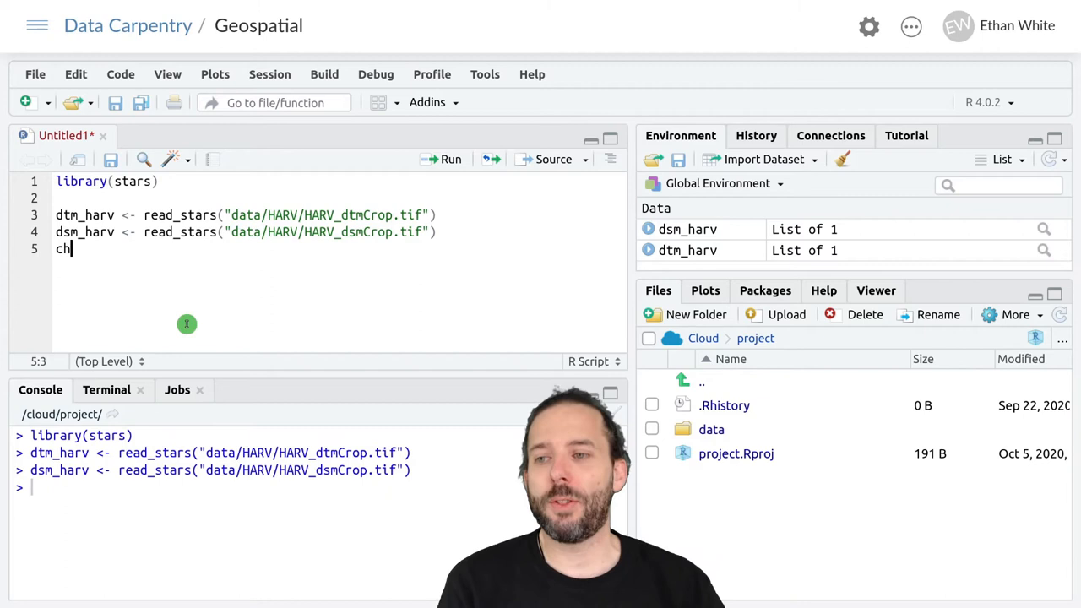
Complete and run chm_harv <- dsm_harv - dtm_harv to create the canopy height raster.
text(m)
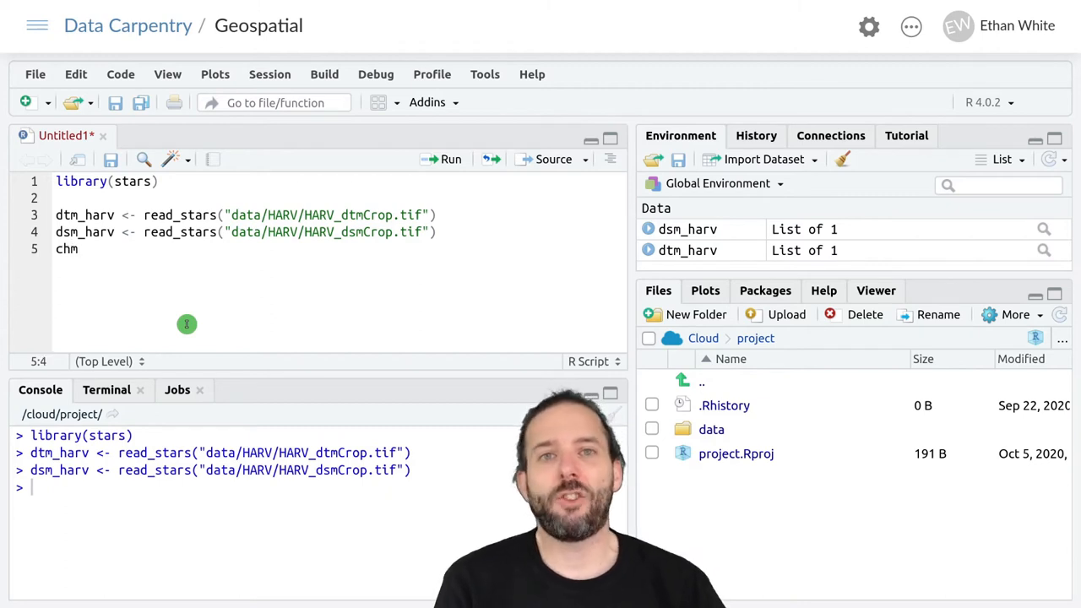
text(_harv <-)
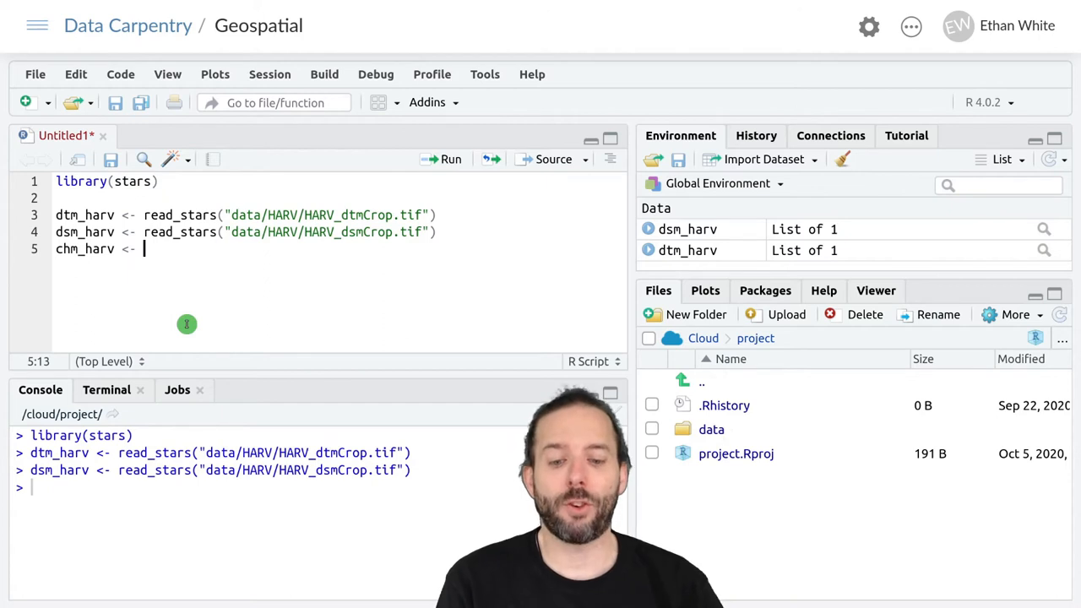
text(d)
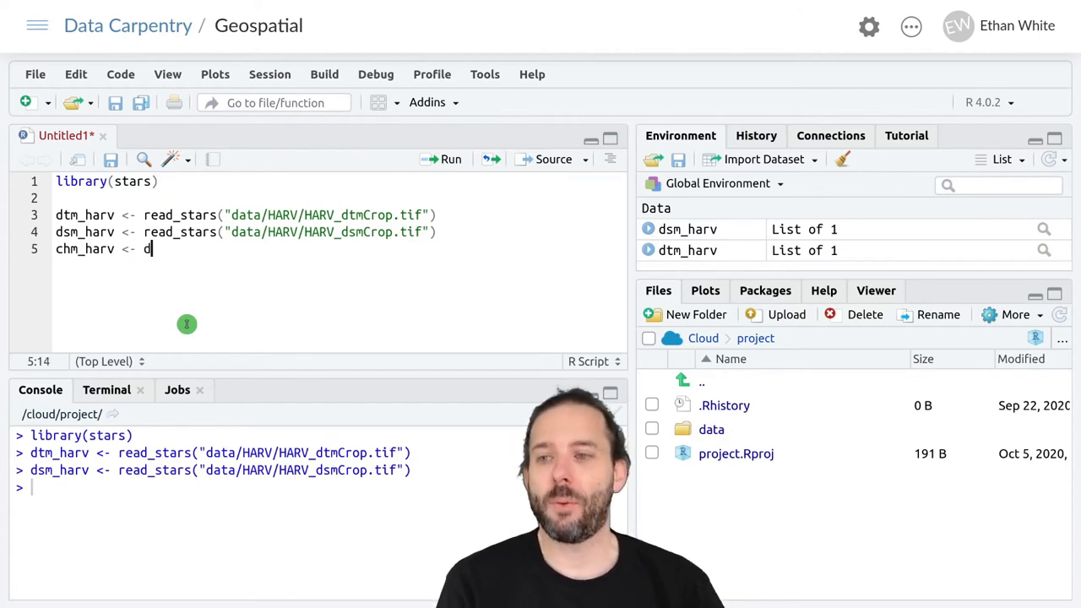
text(sm_harv -)
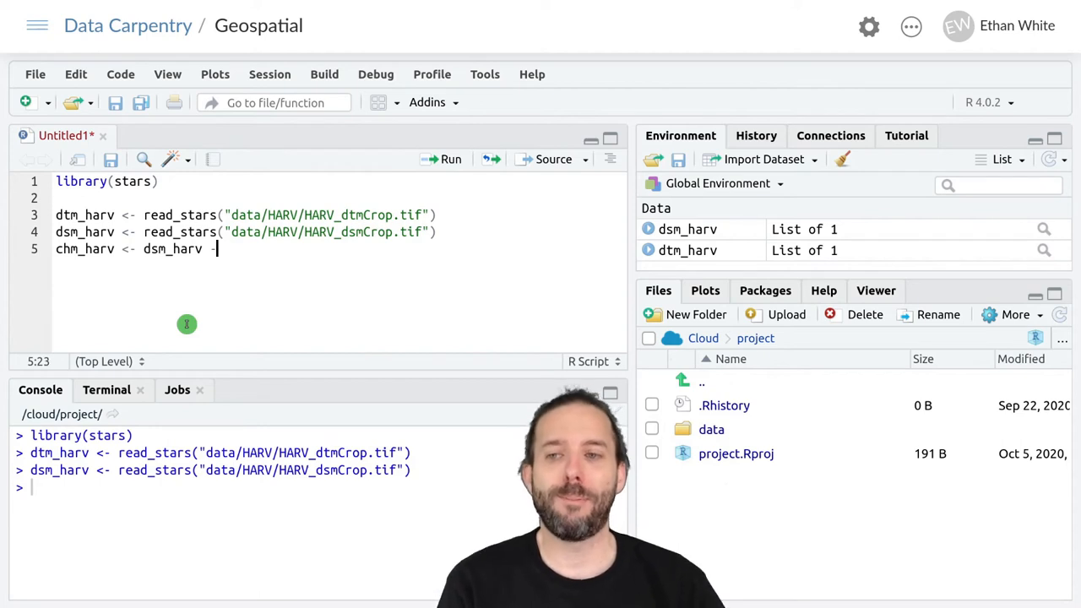
text(dtm_)
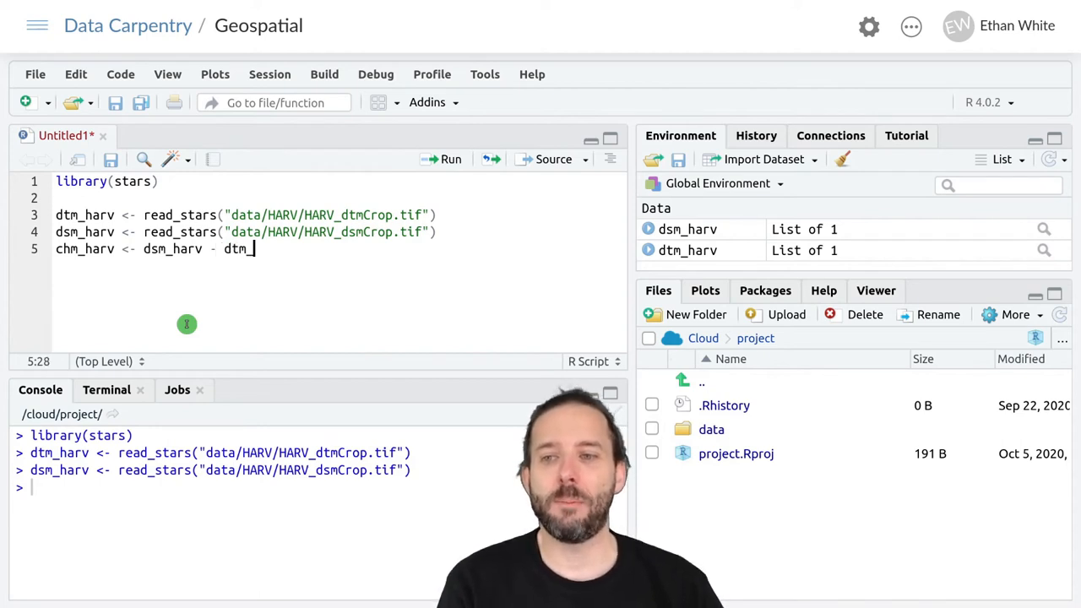
text(harv)
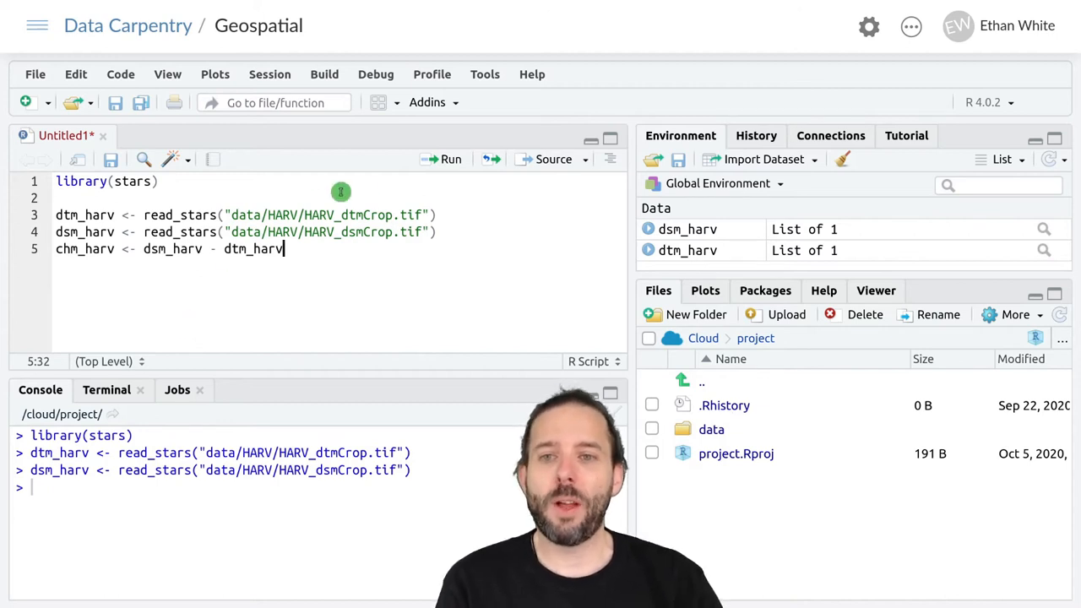
key(enter)
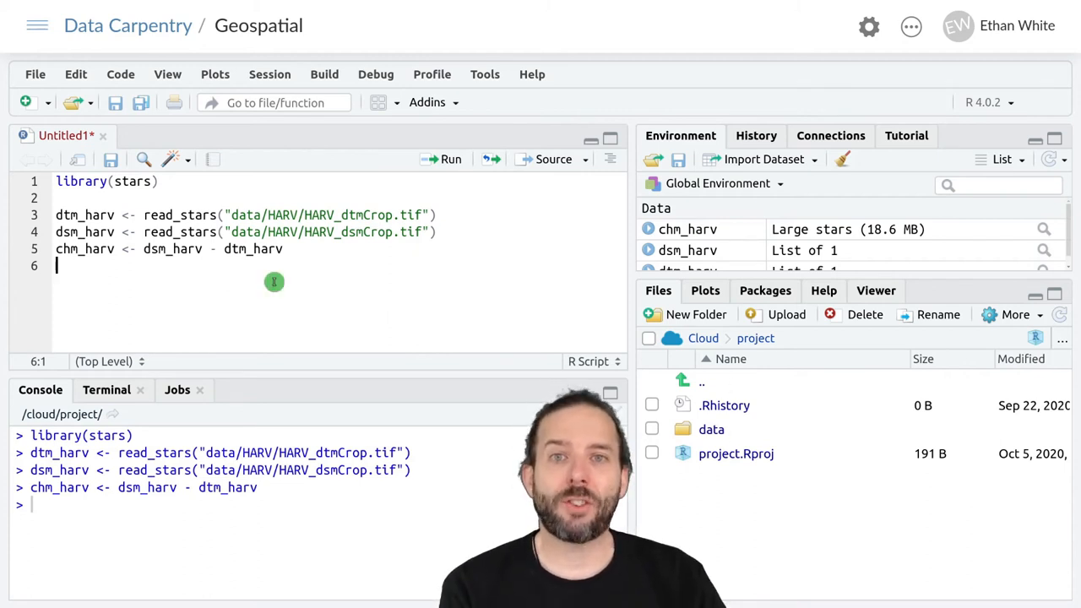
mouse_move(252, 290)
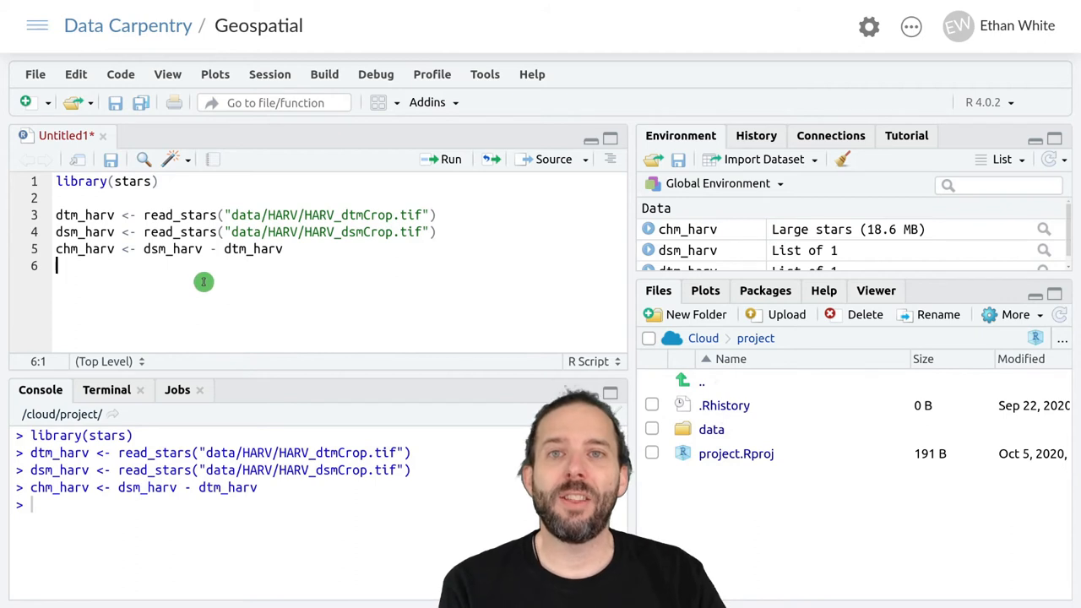
mouse_move(198, 266)
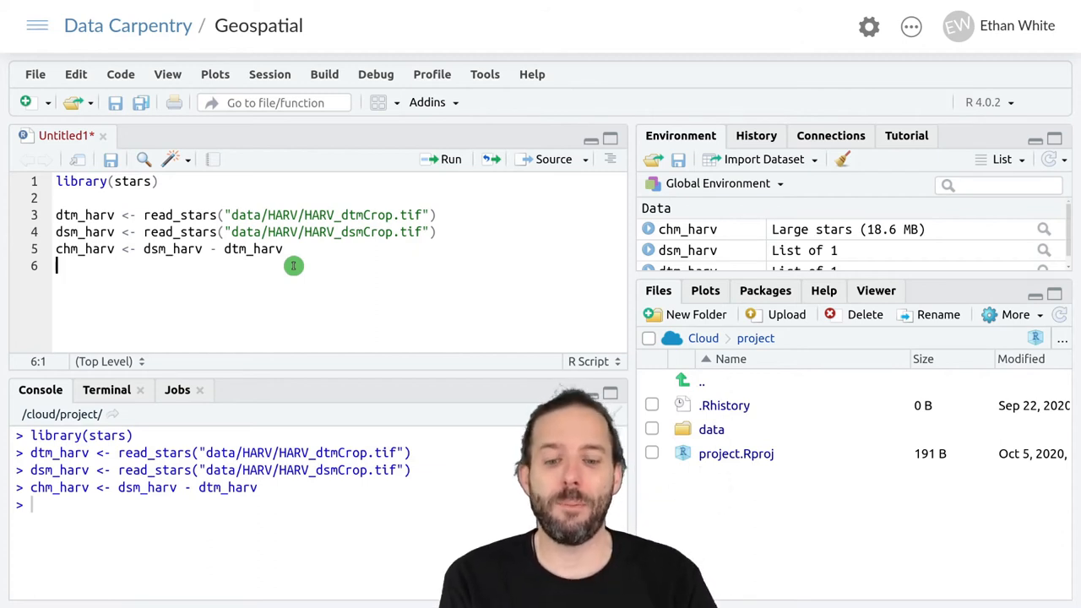
mouse_move(298, 277)
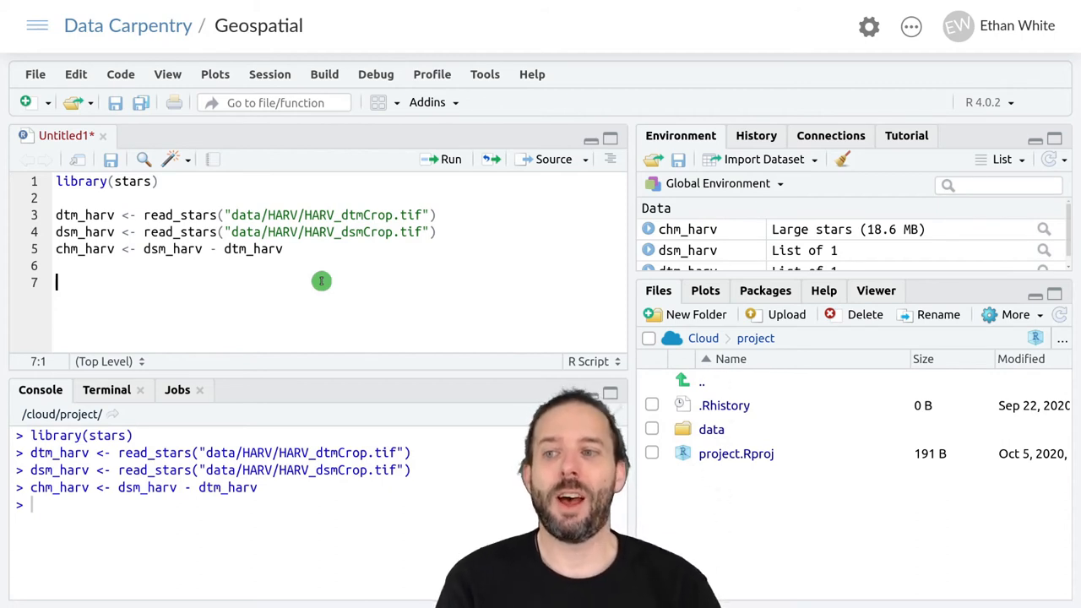
Write ggplot() + geom_stars(data = chm_harv) and run it to plot the CHM.
text(g)
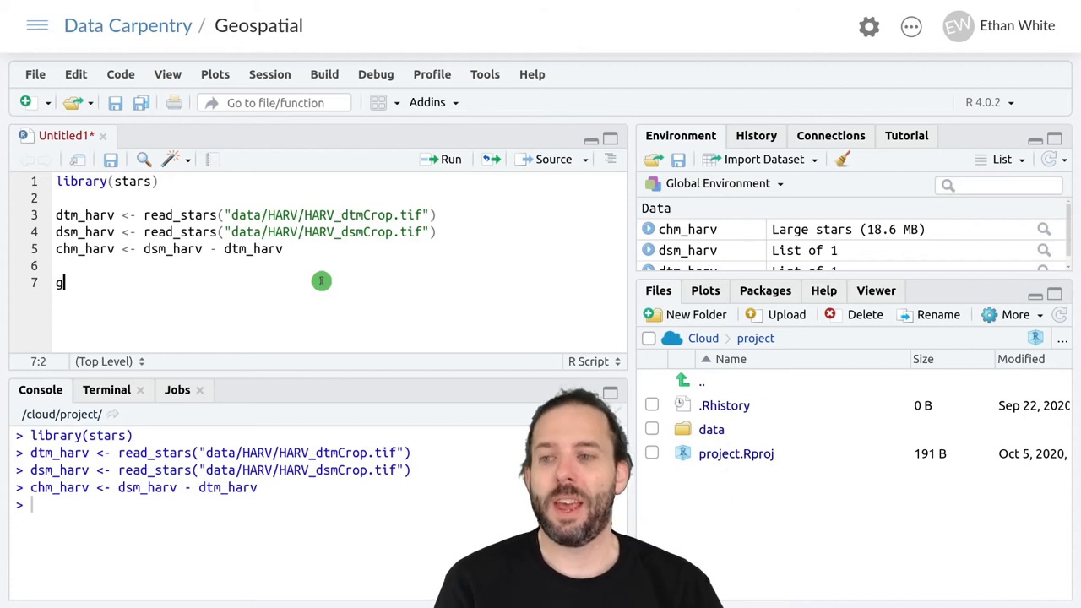
text(gplot())
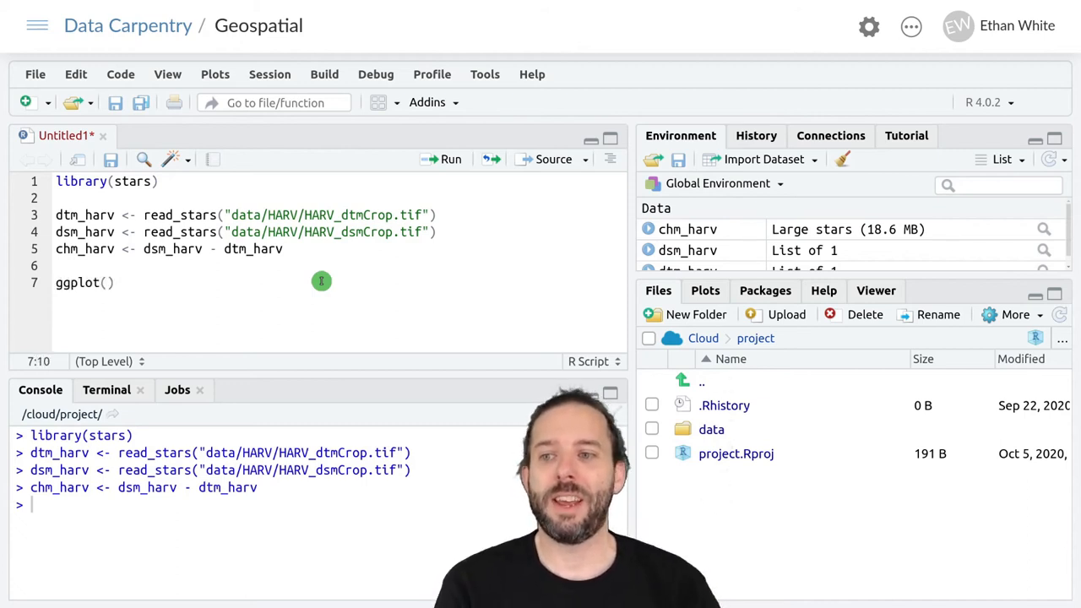
text(+)
text(geom_)
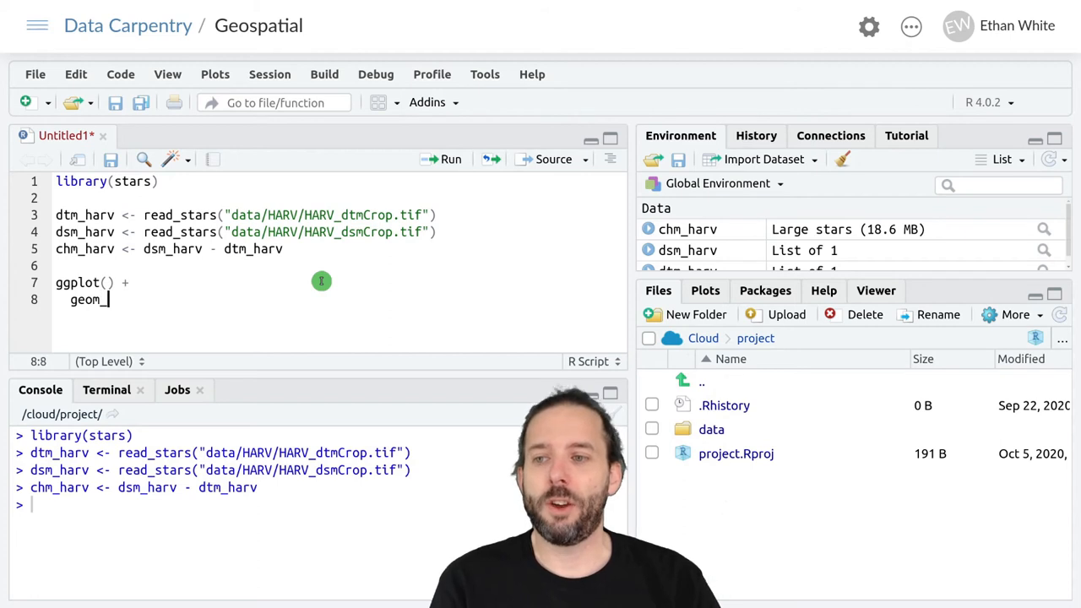
text(stars)
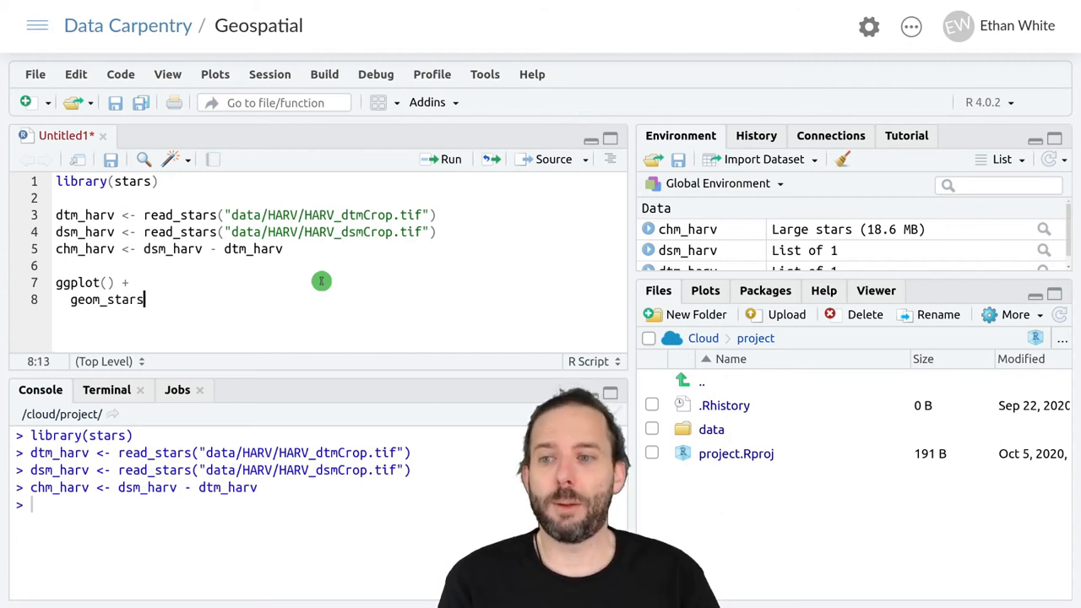
text((data = chm_harv)
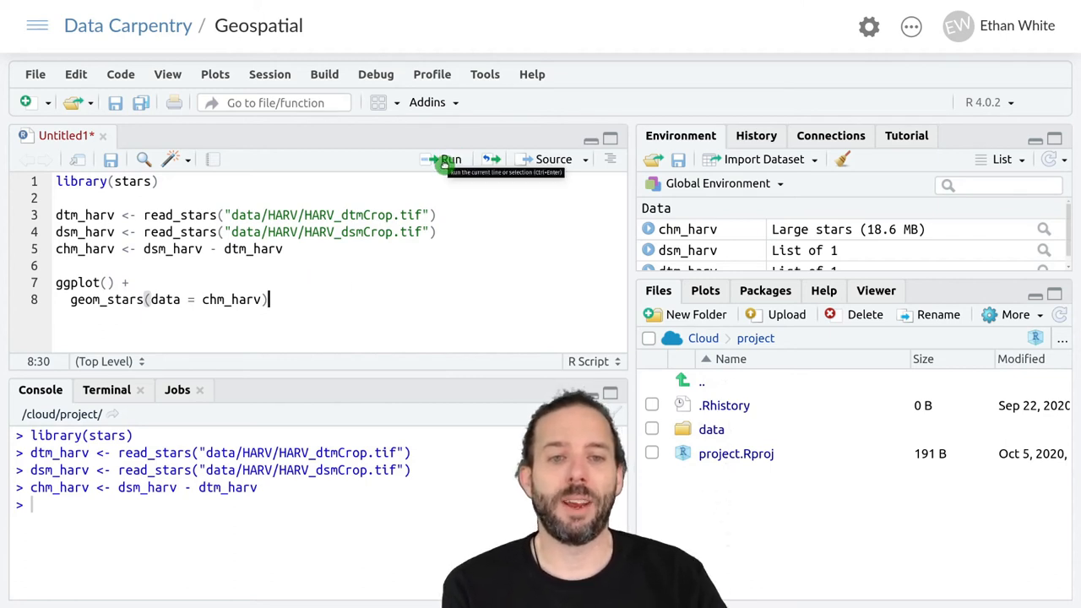
click(449, 159)
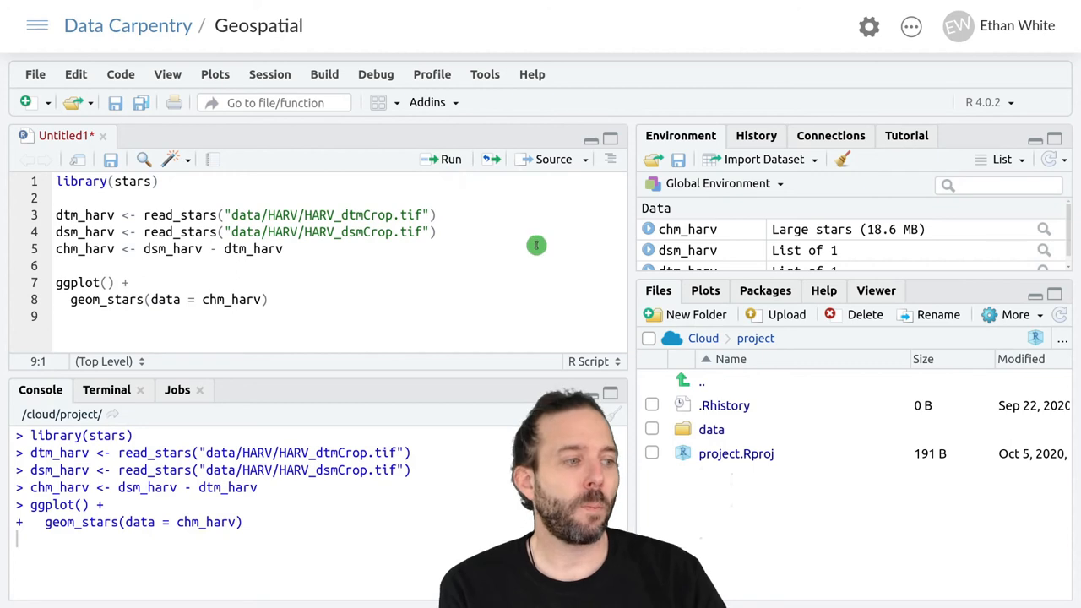
mouse_move(541, 308)
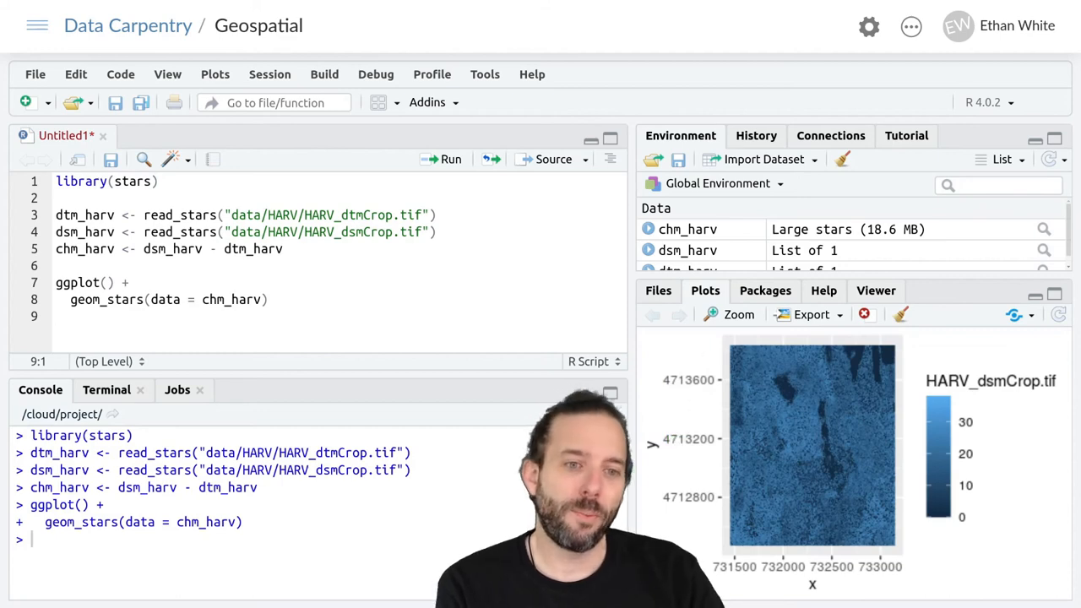
mouse_move(675, 406)
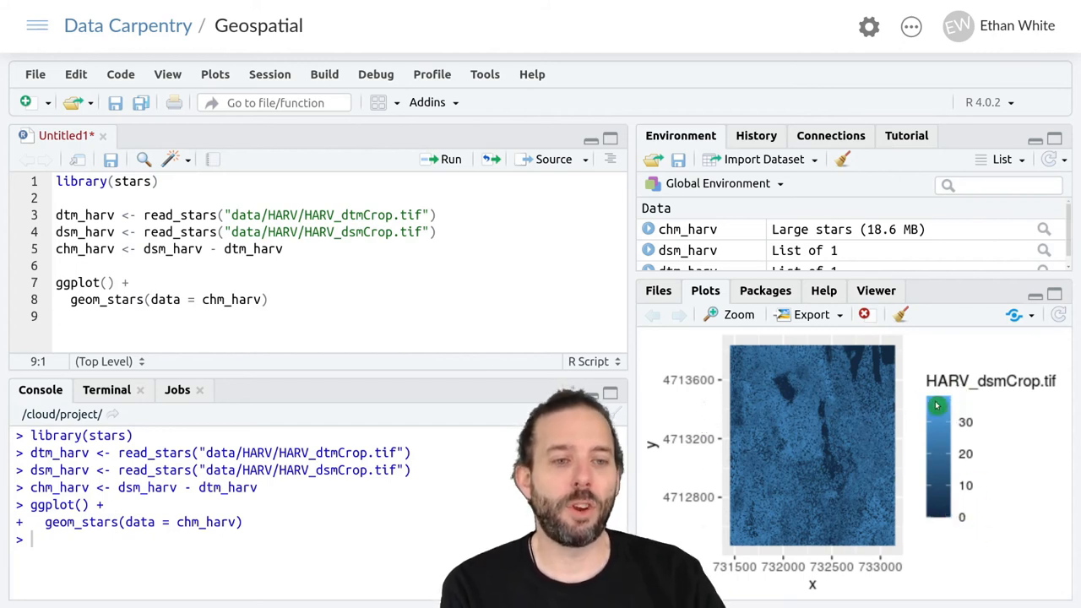
mouse_move(817, 423)
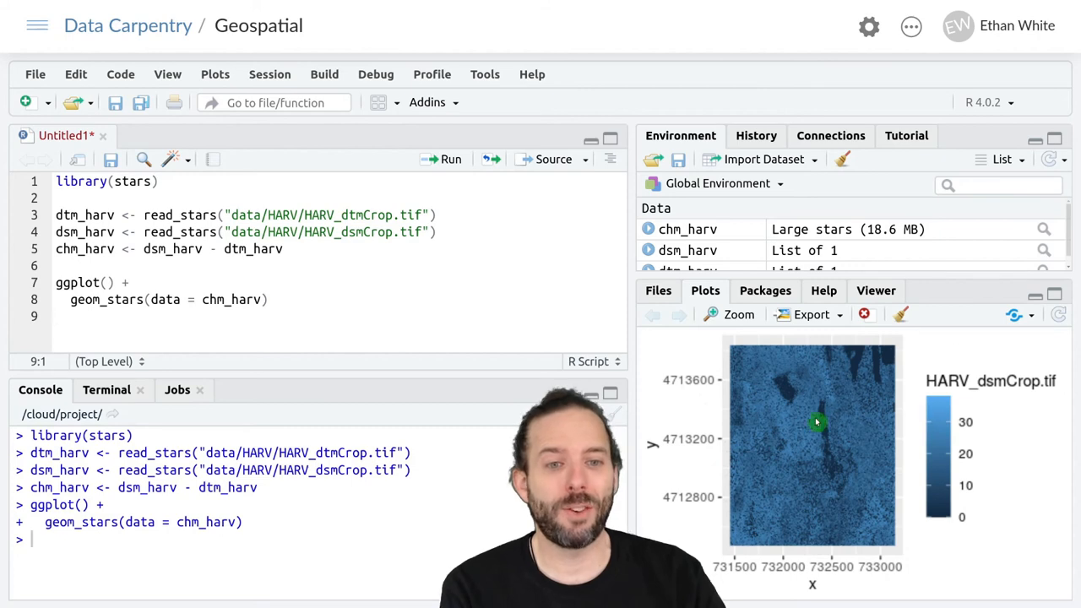
mouse_move(856, 456)
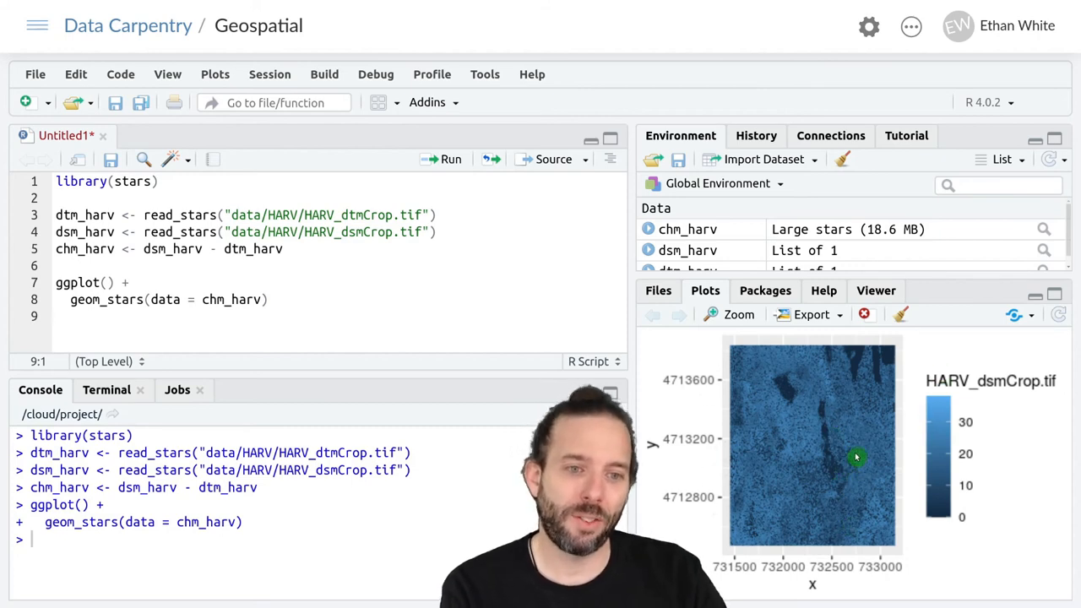
mouse_move(831, 385)
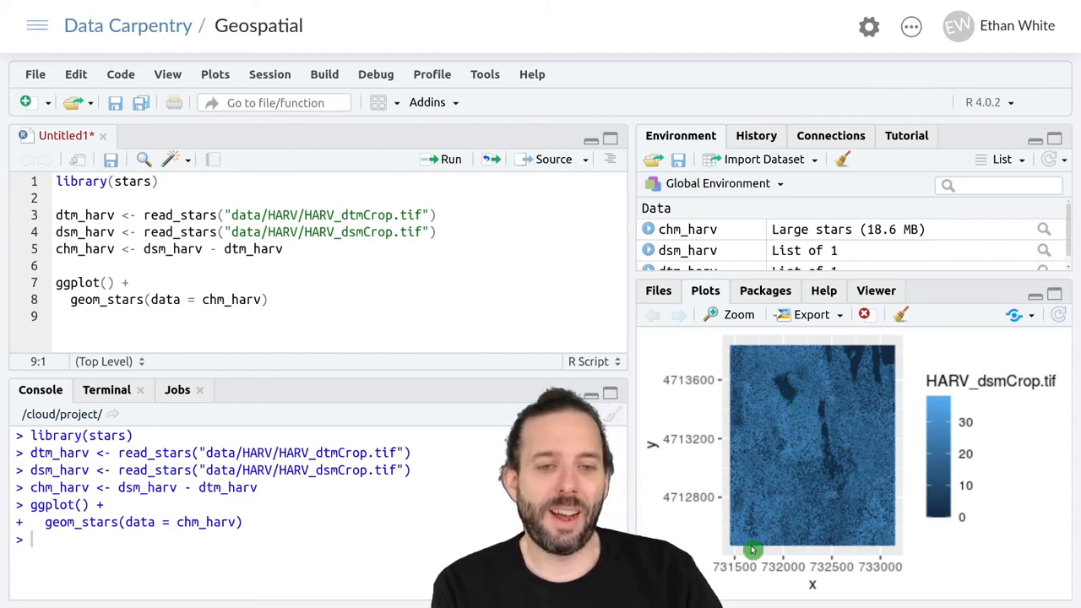
mouse_move(817, 515)
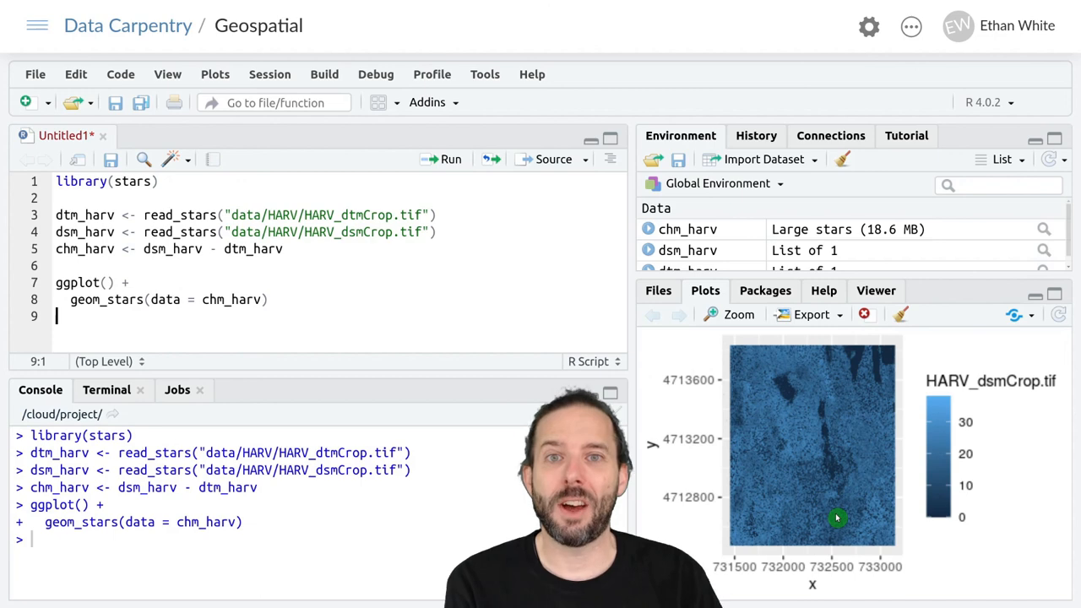
mouse_move(760, 476)
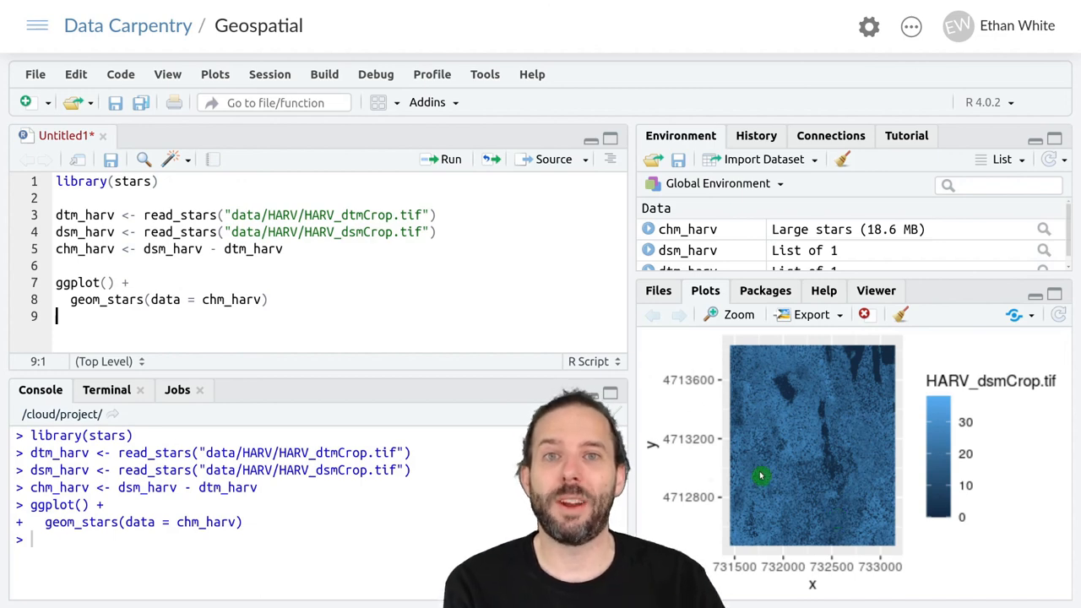